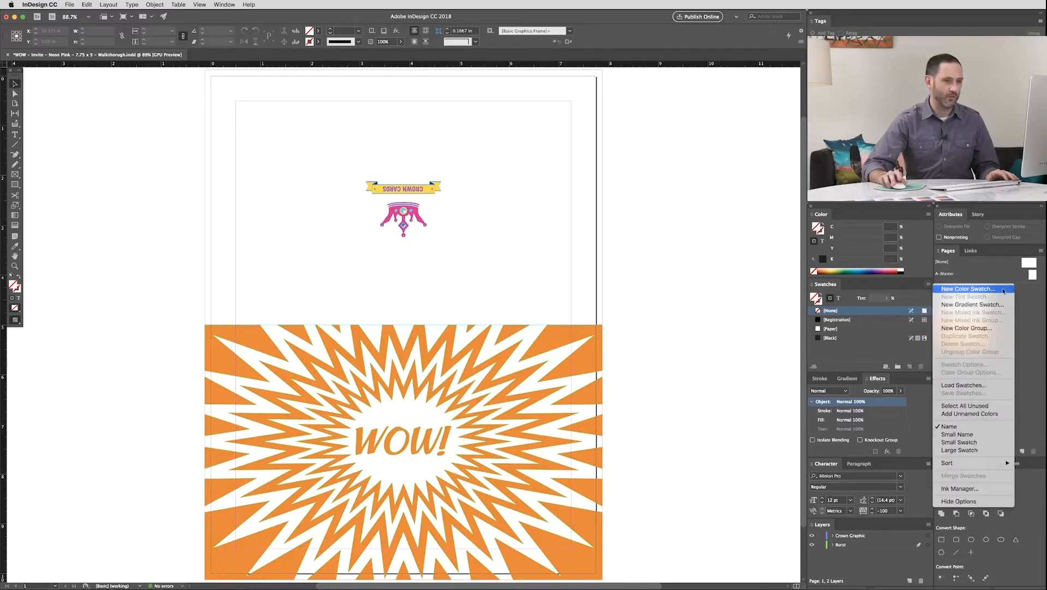
Step: Create a CMYK spot colour swatch named NeonP with Magenta 80 via New Color Swatch
click(966, 288)
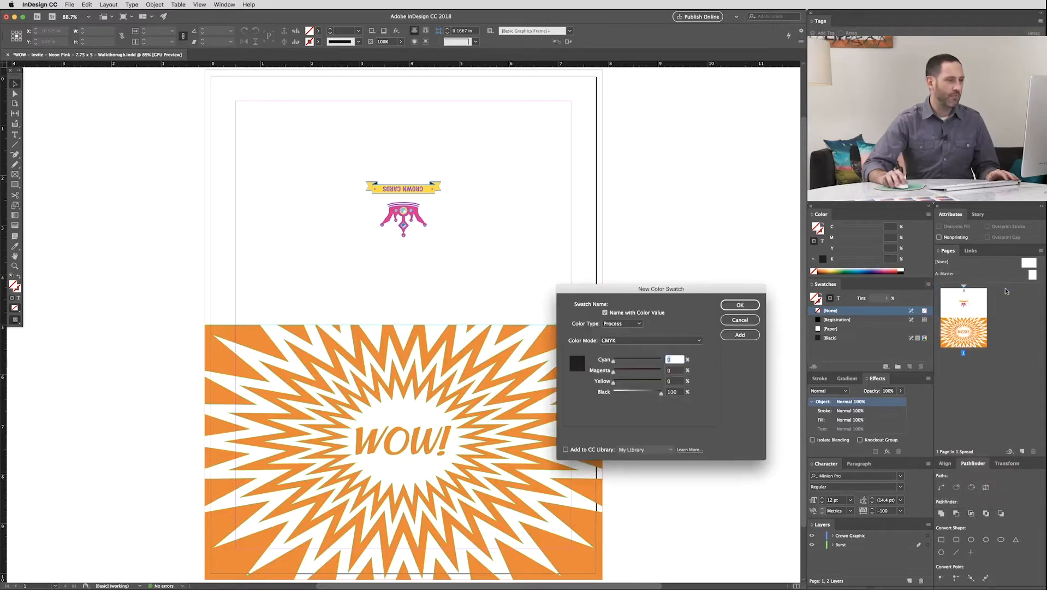
click(622, 323)
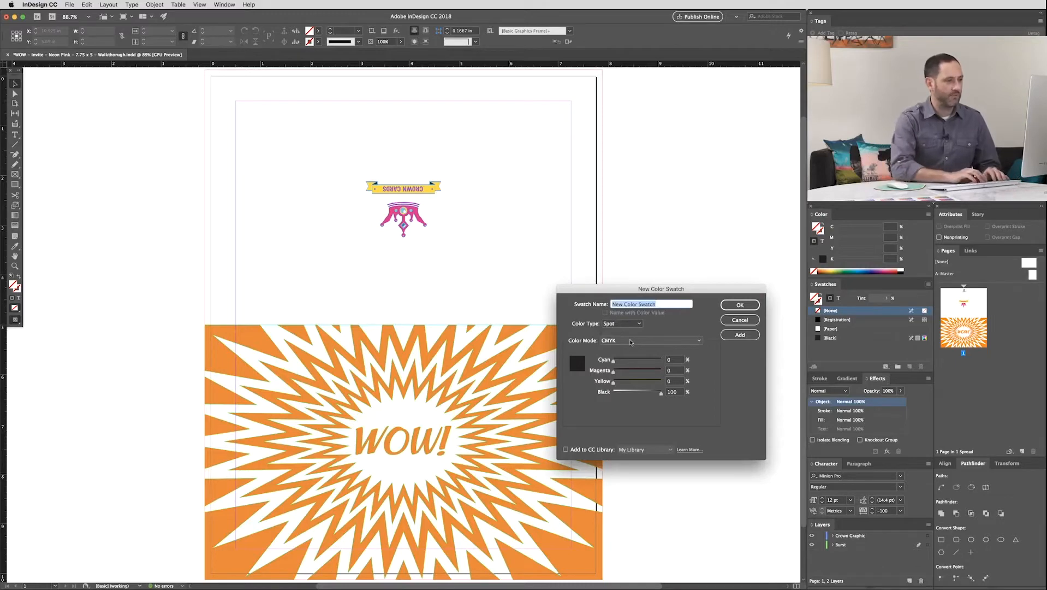
text(NeonP)
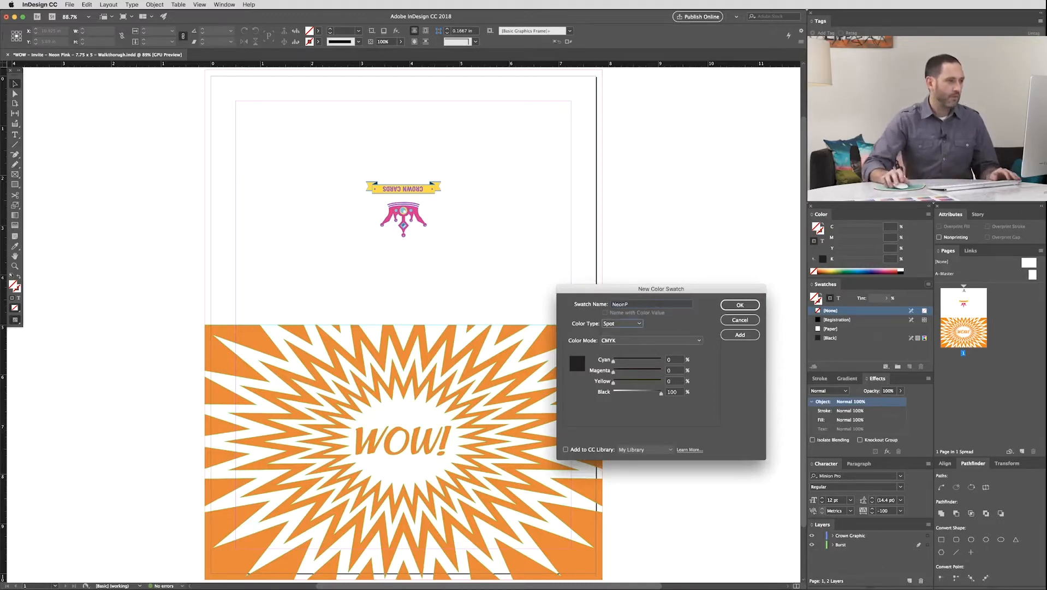
click(651, 340)
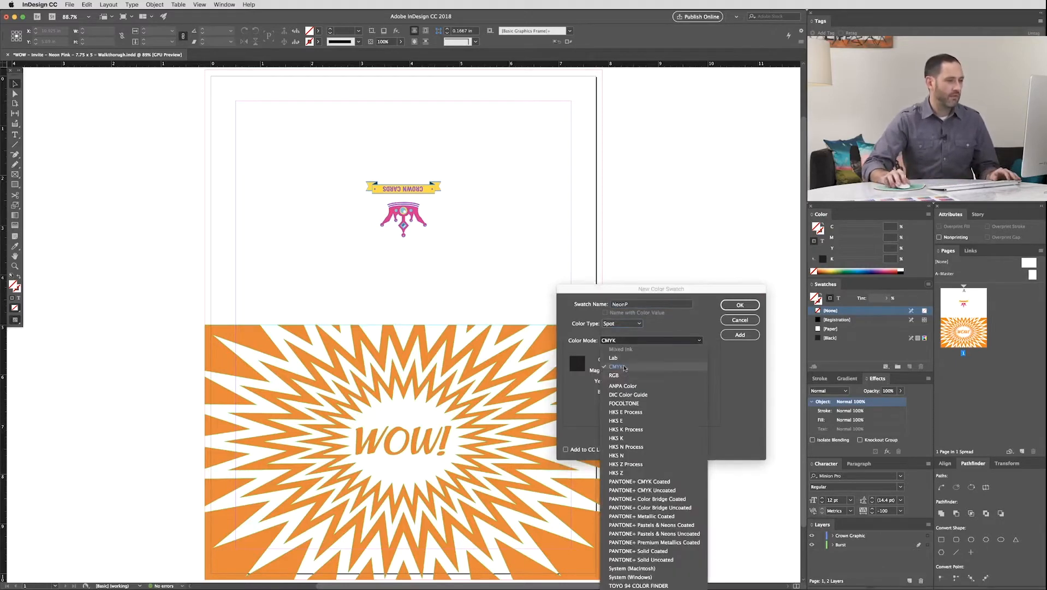
click(617, 366)
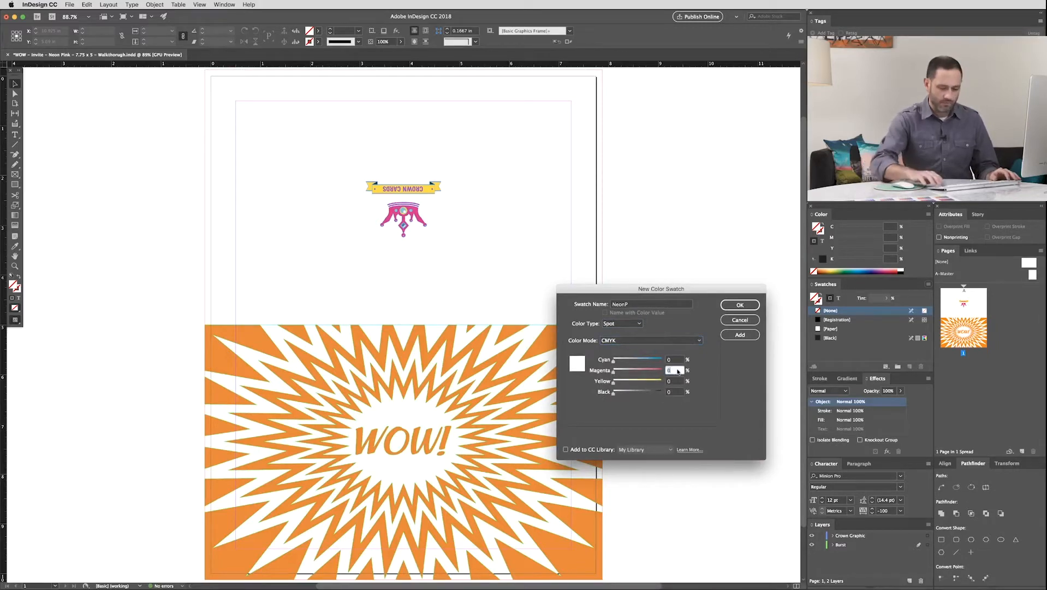
text(80)
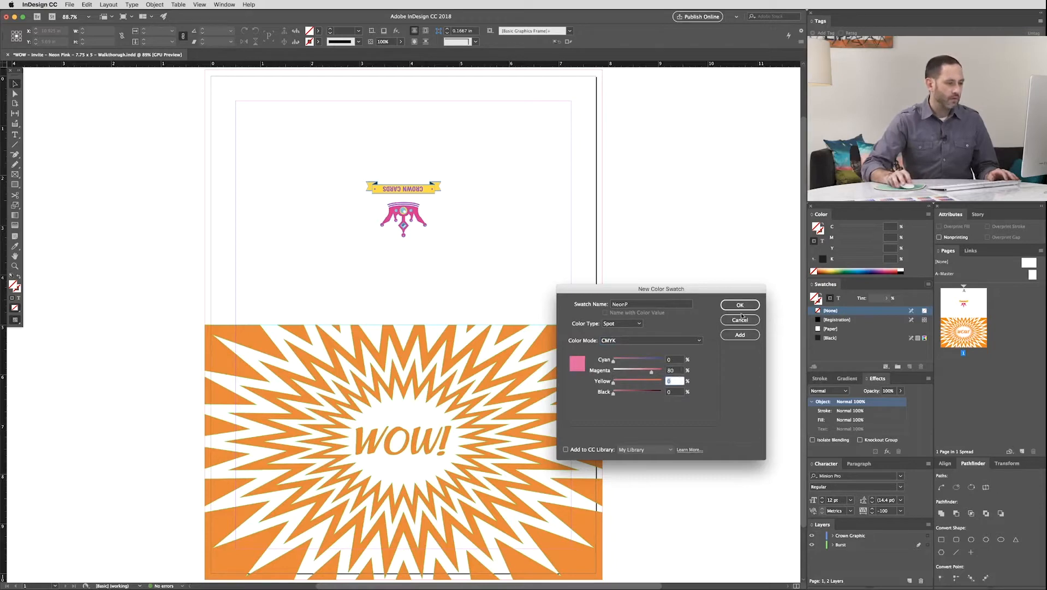
click(739, 305)
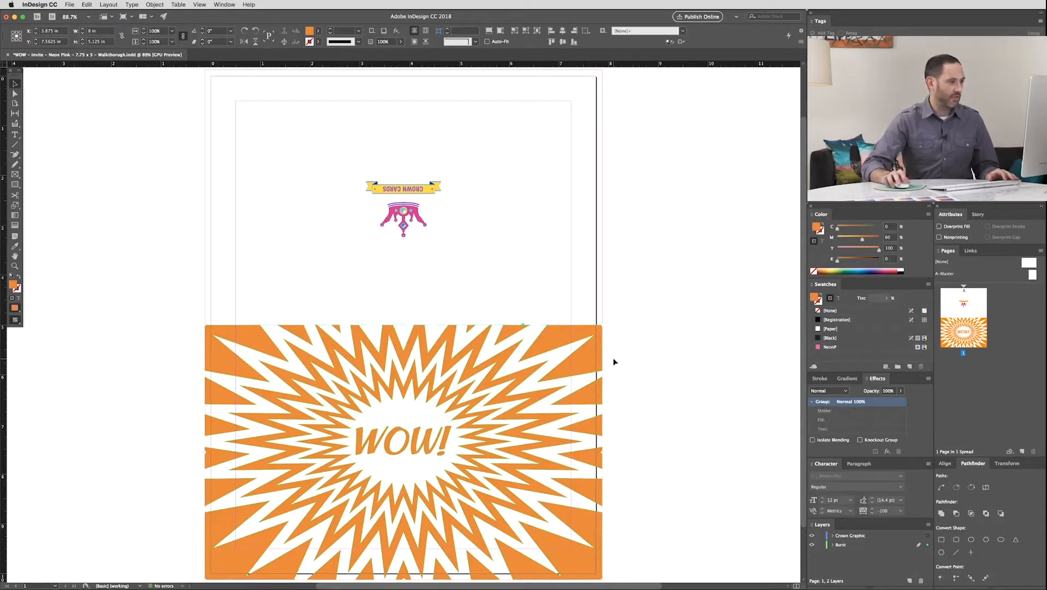
mouse_move(593, 359)
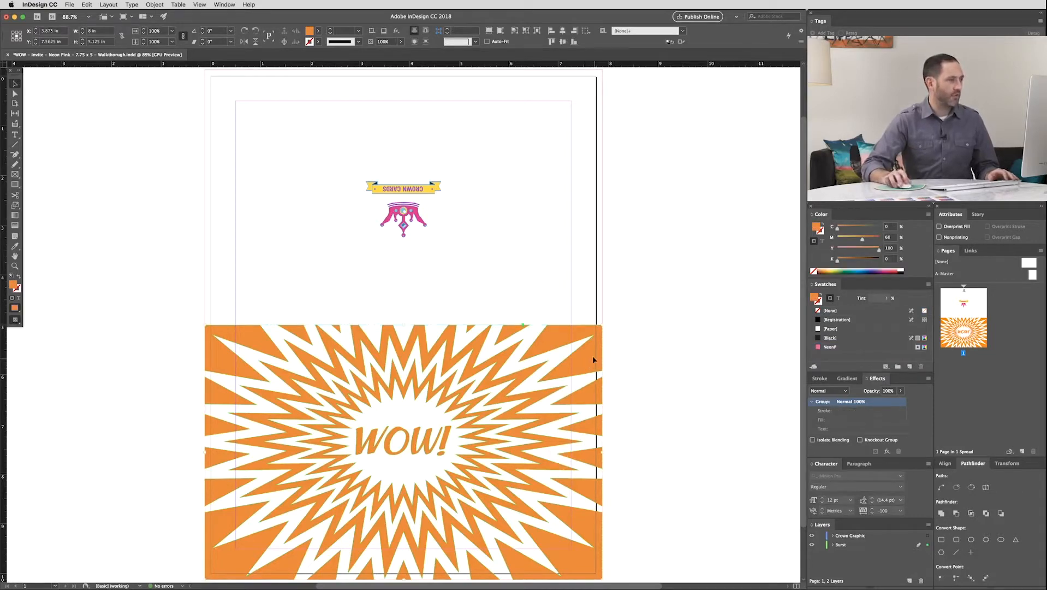
Step: Fill the WOW burst group with NeonP, undoing a wrong colour attempt first
click(86, 4)
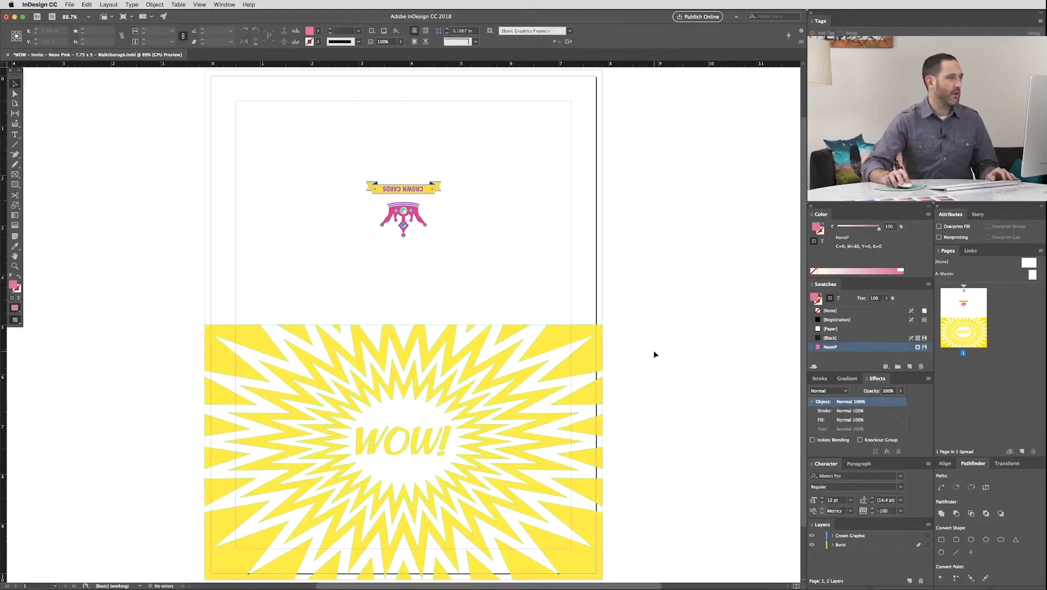
click(87, 5)
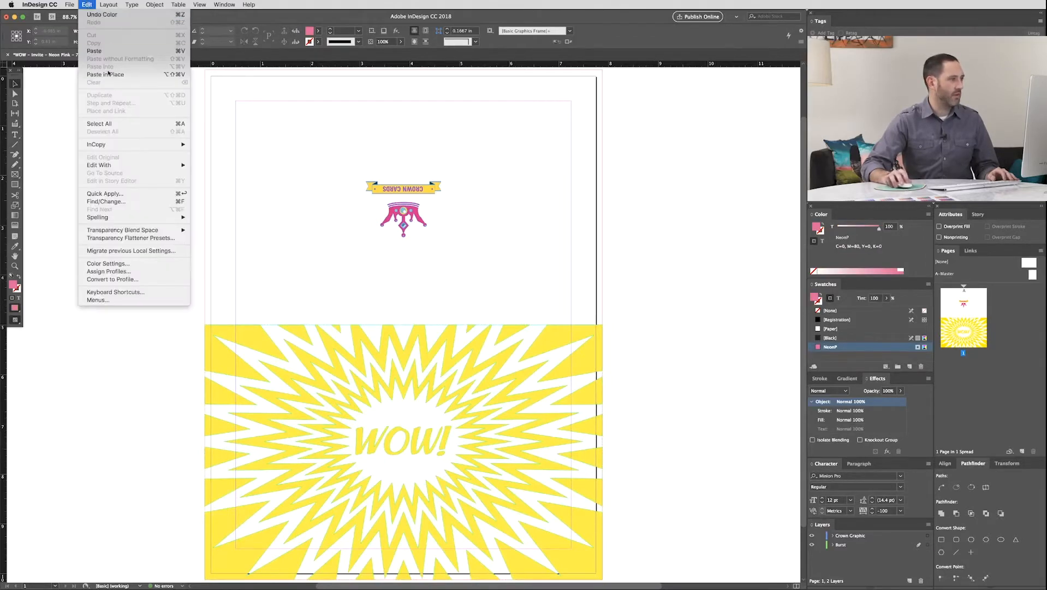
mouse_move(105, 74)
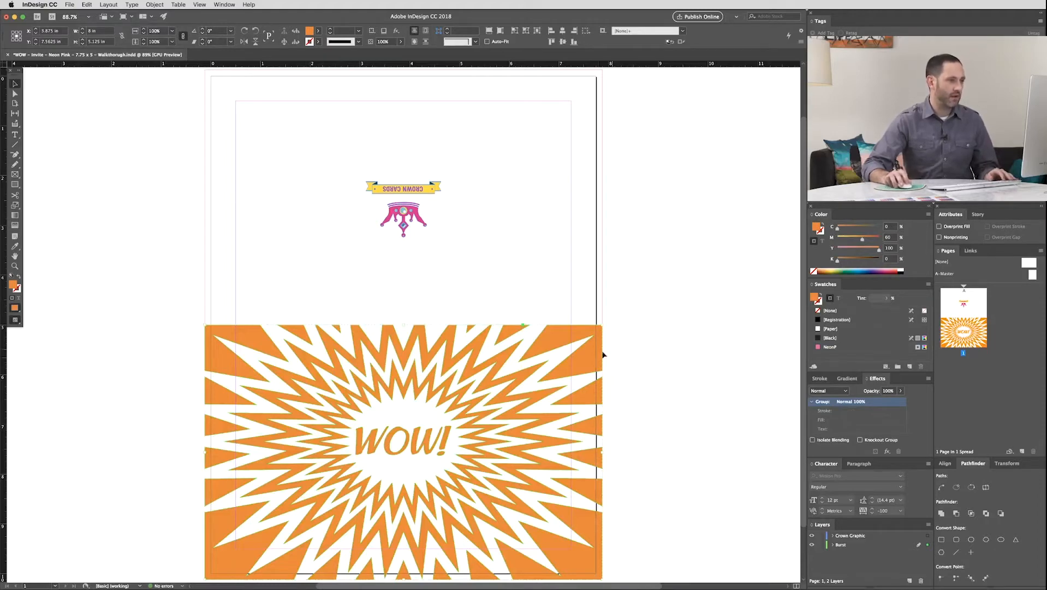
click(831, 346)
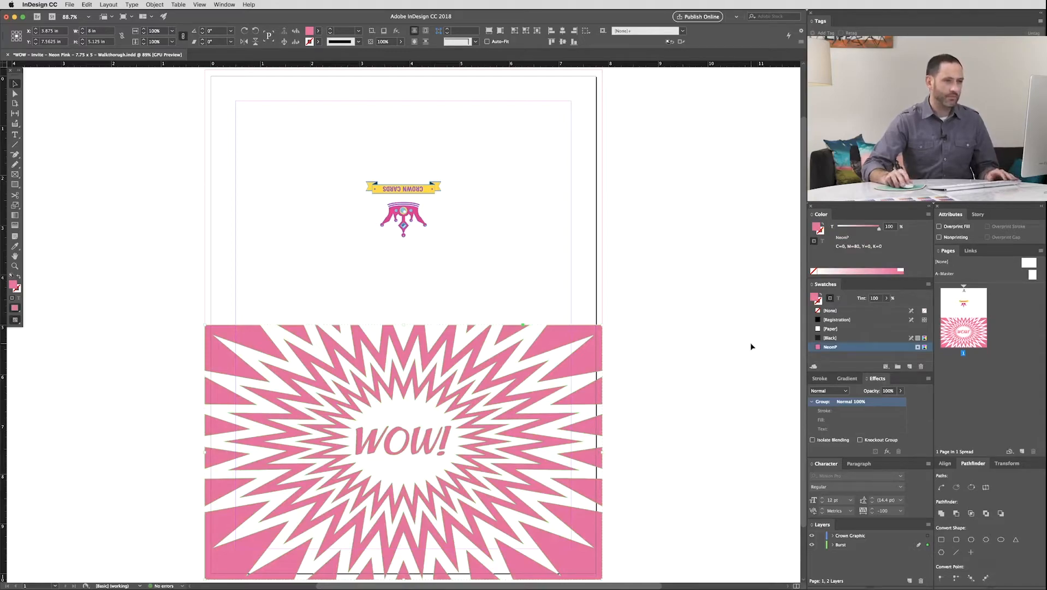
Step: Try Multiply blending, revert to Normal, then tick Overprint Fill for the burst in Attributes
click(828, 391)
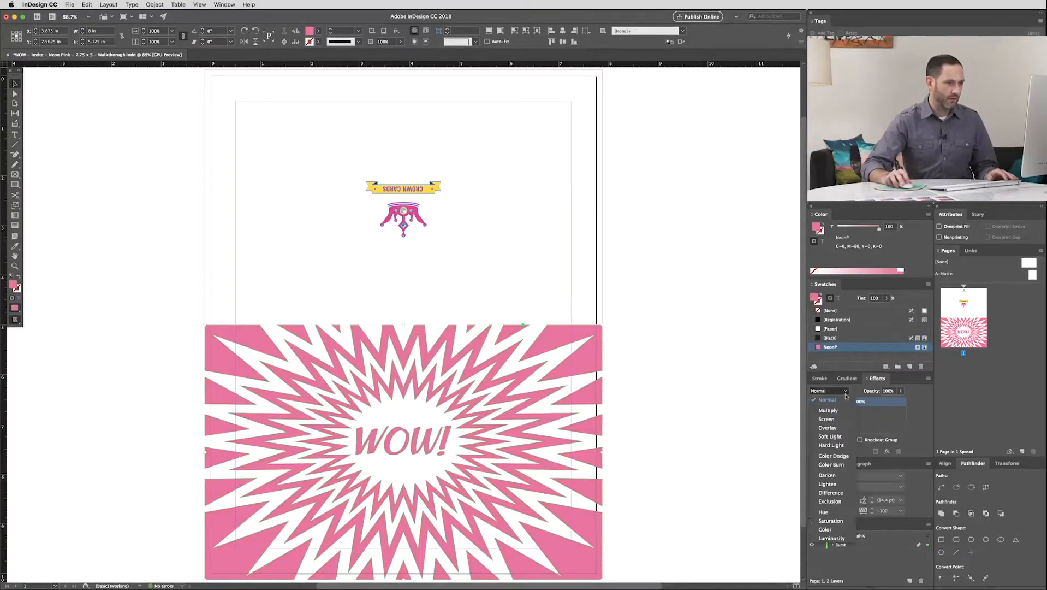
click(828, 409)
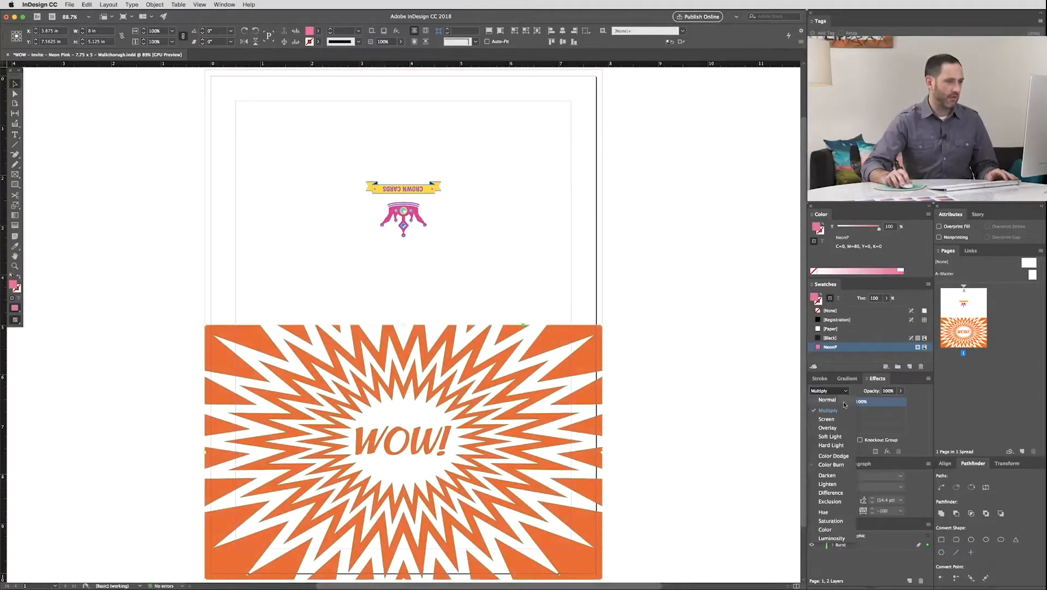
click(826, 399)
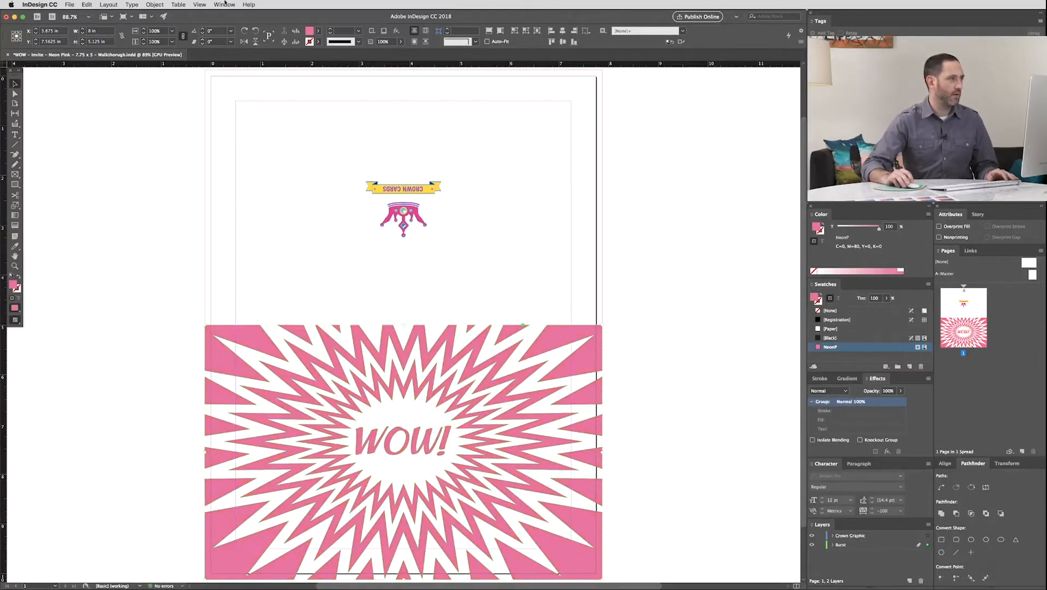
click(225, 5)
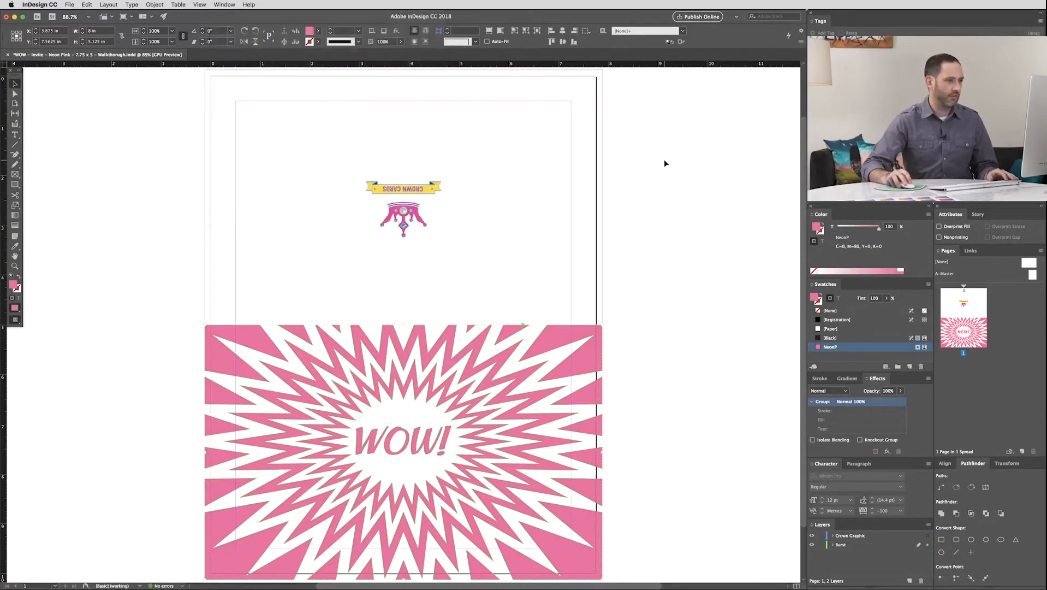
mouse_move(558, 338)
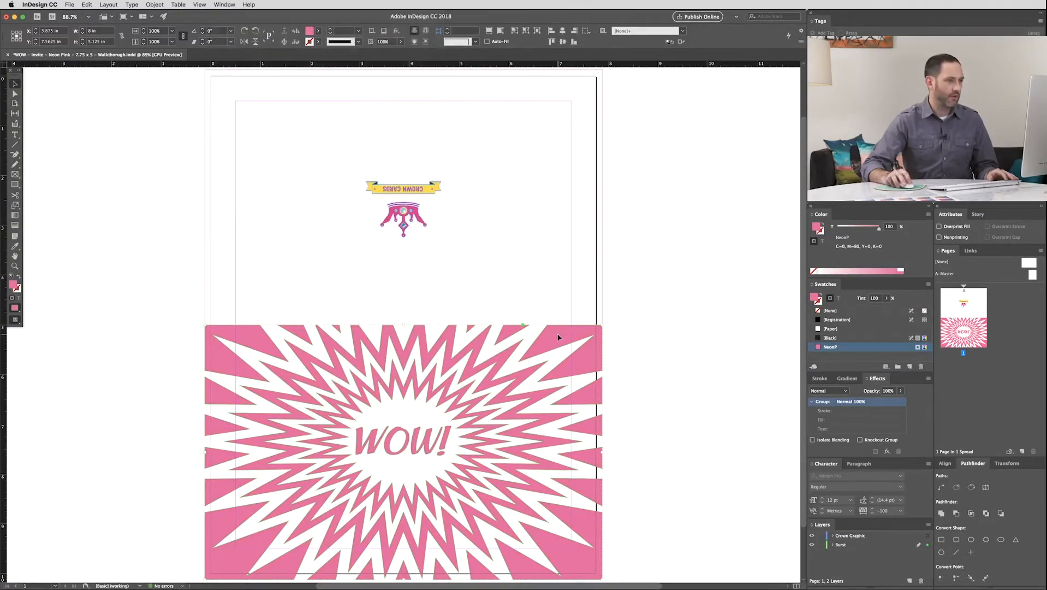
click(940, 226)
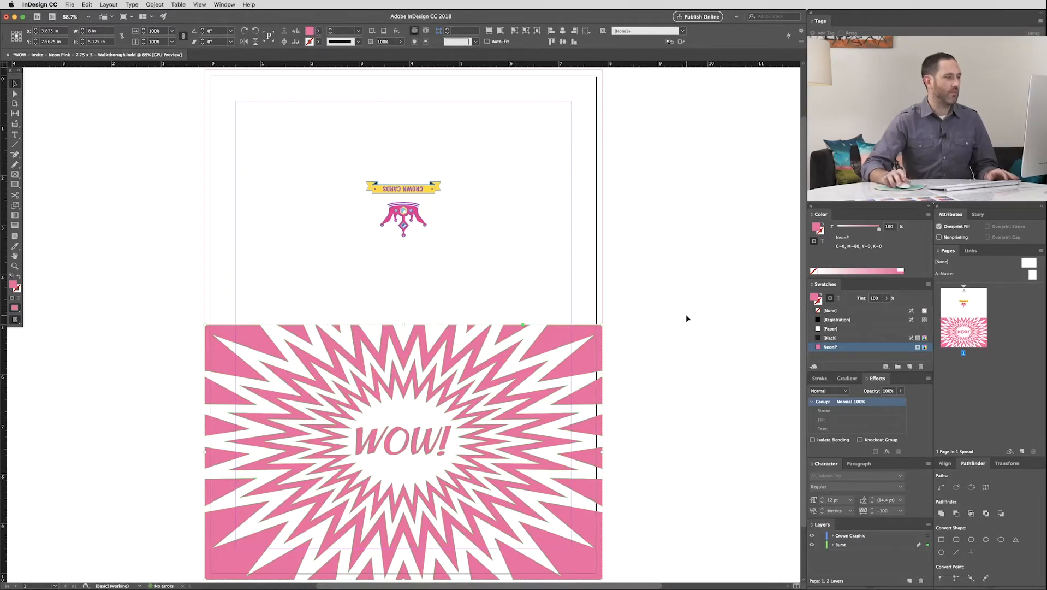
Step: Toggle Overprint Preview on to see the burst print orange, then switch it off again
click(199, 5)
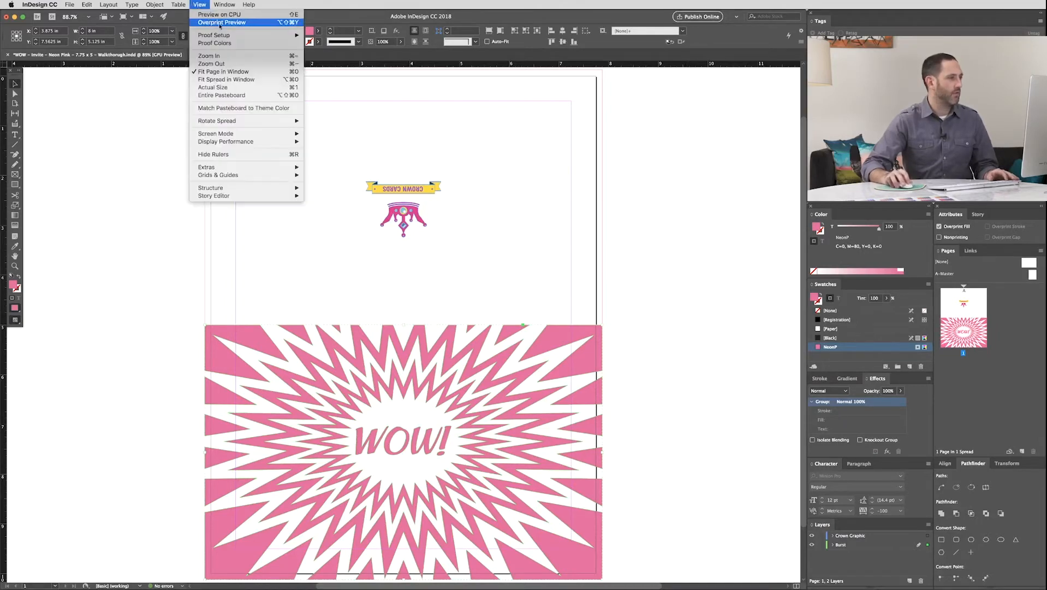
click(221, 22)
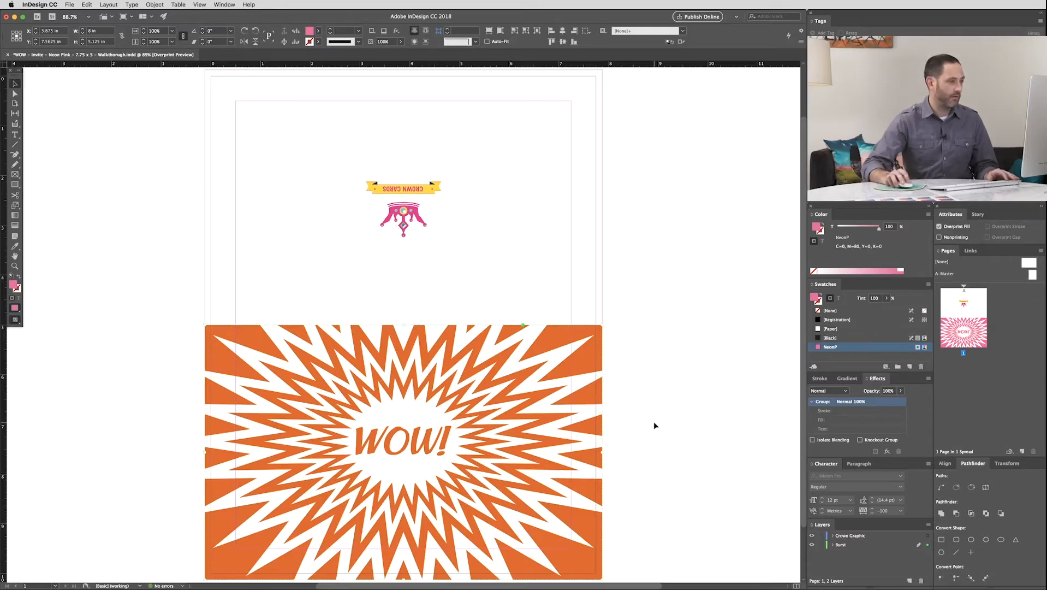
mouse_move(423, 223)
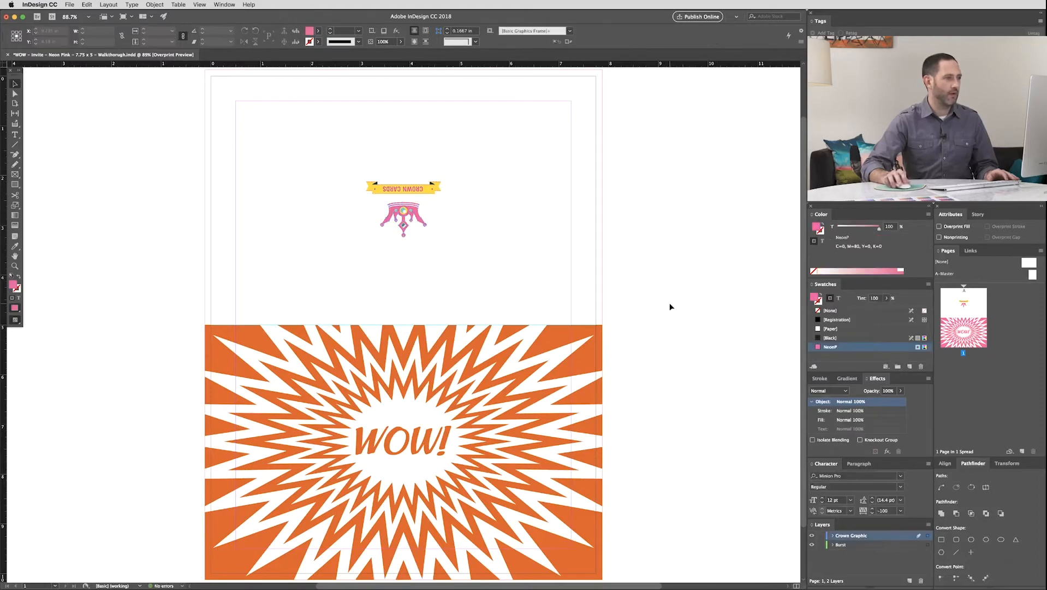
click(198, 5)
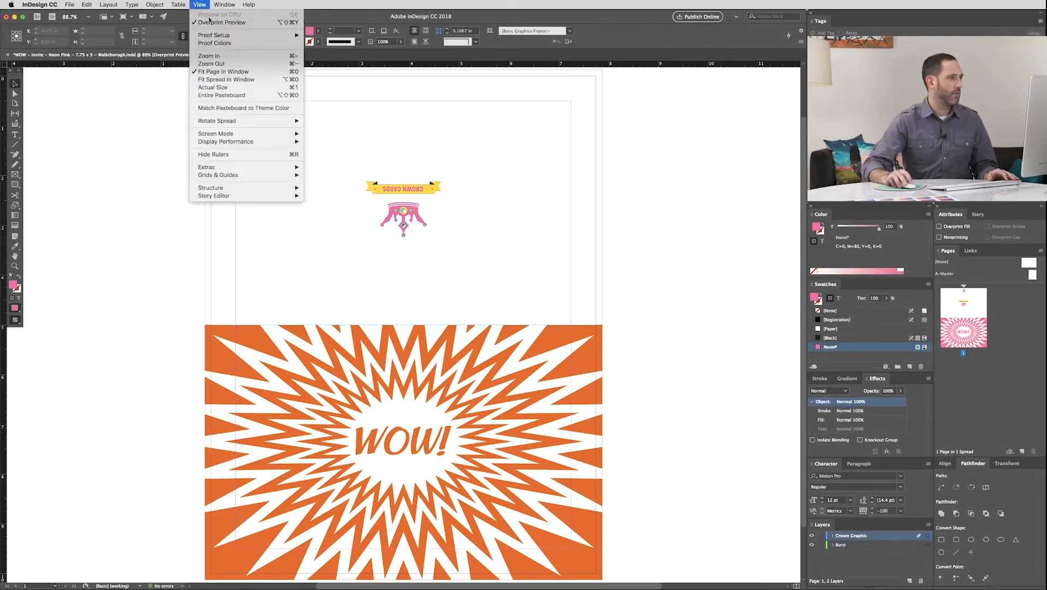
click(223, 22)
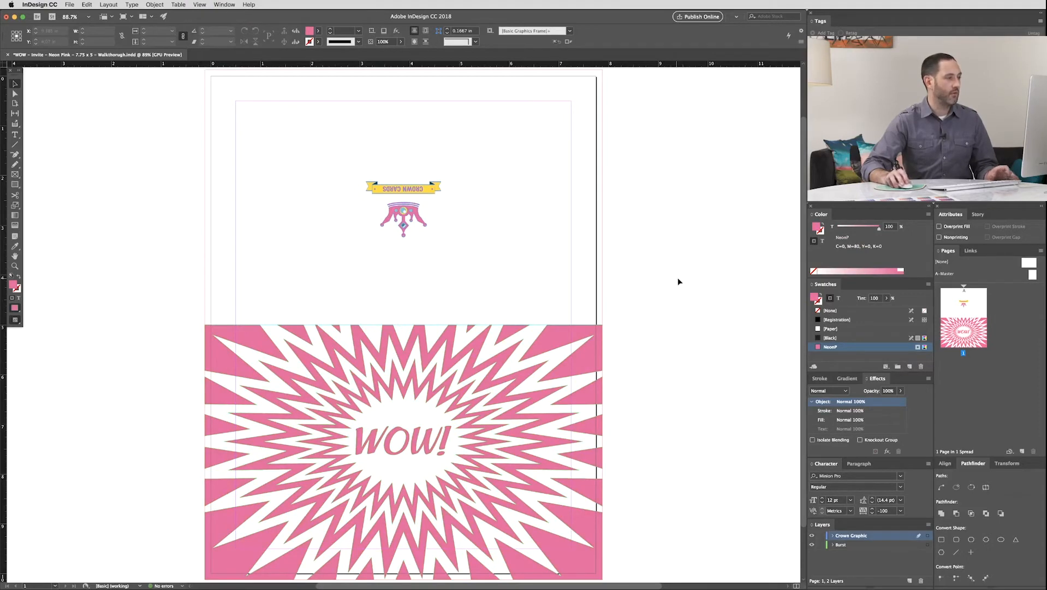
Step: Export as Adobe PDF (Print) using the PDF/X-4:2008 preset with Crop Marks enabled
click(69, 4)
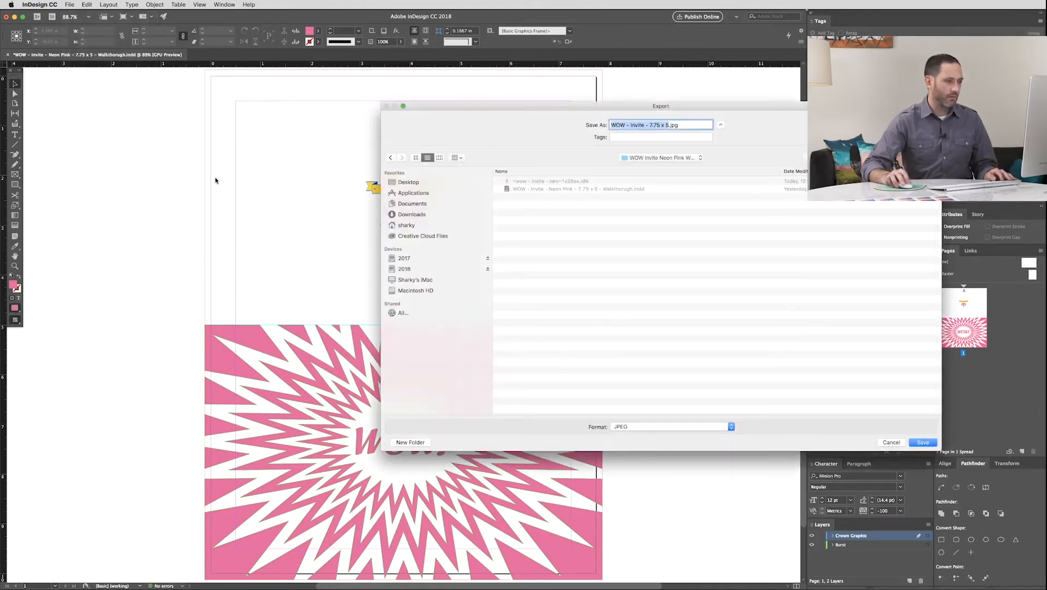
mouse_move(699, 400)
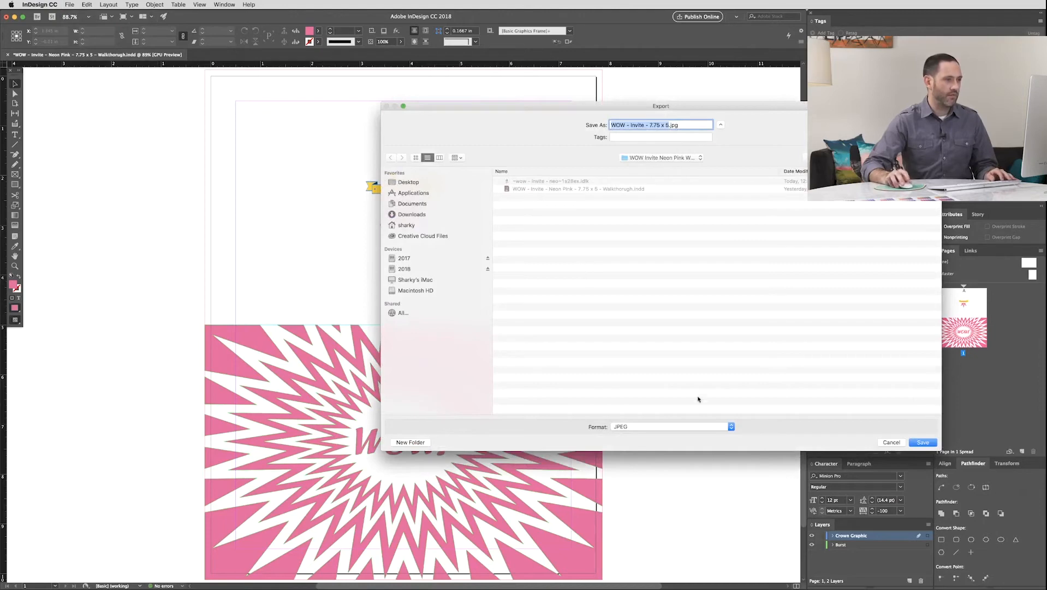
click(730, 426)
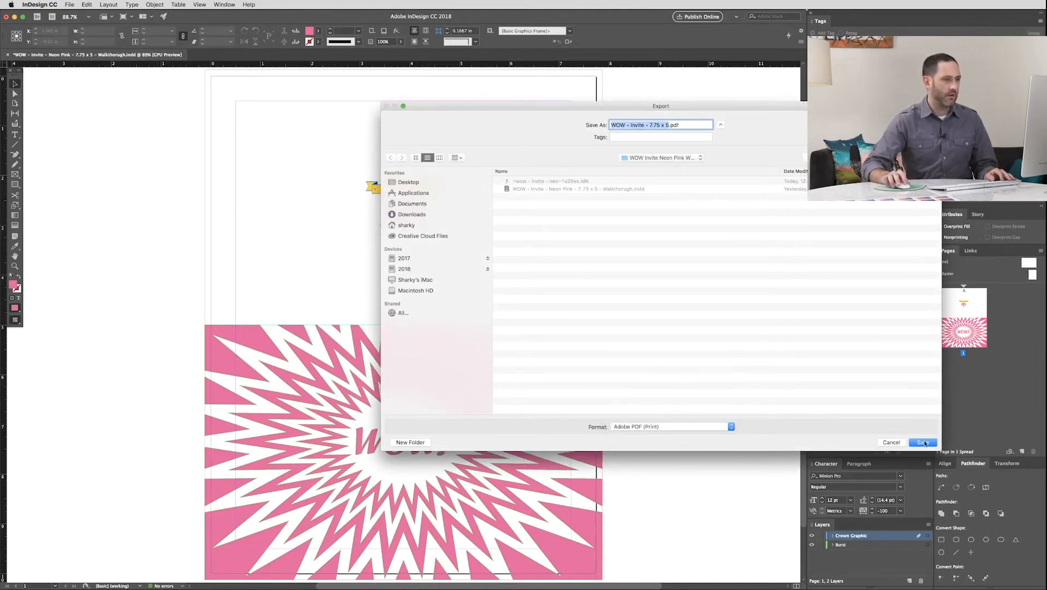
click(921, 443)
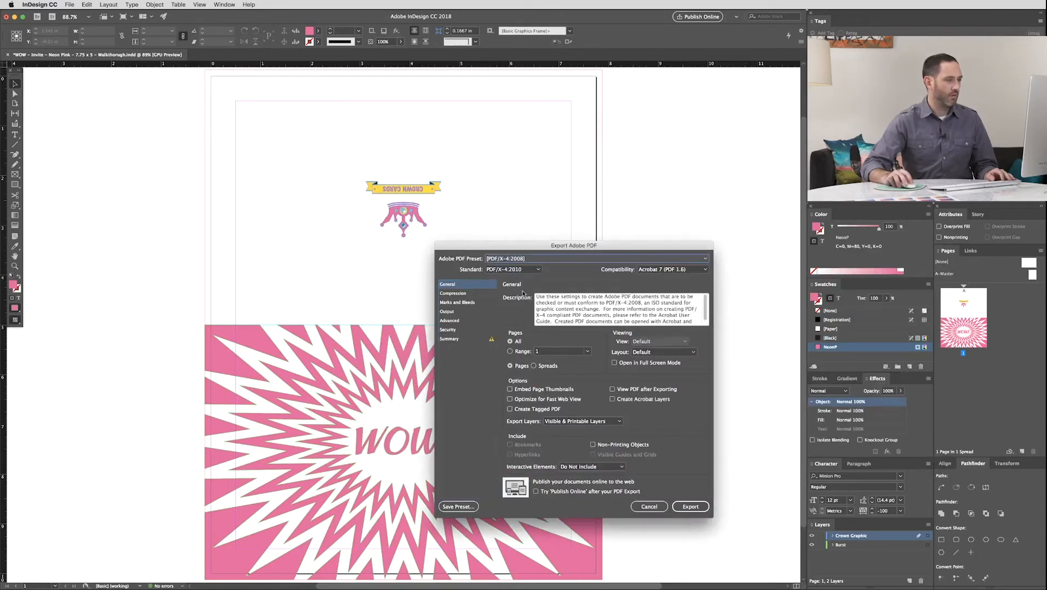
click(457, 301)
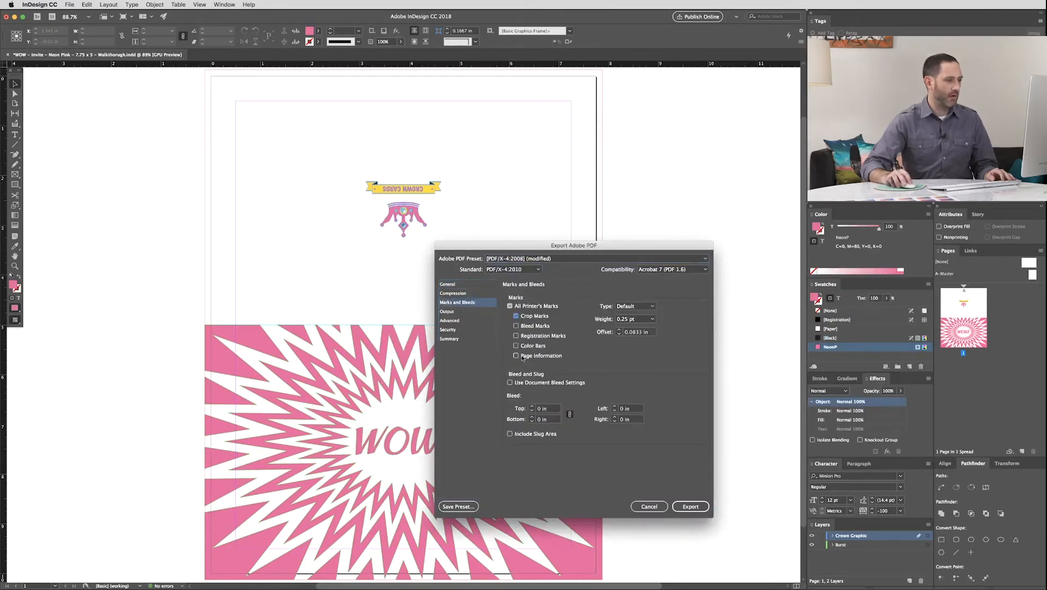
click(448, 284)
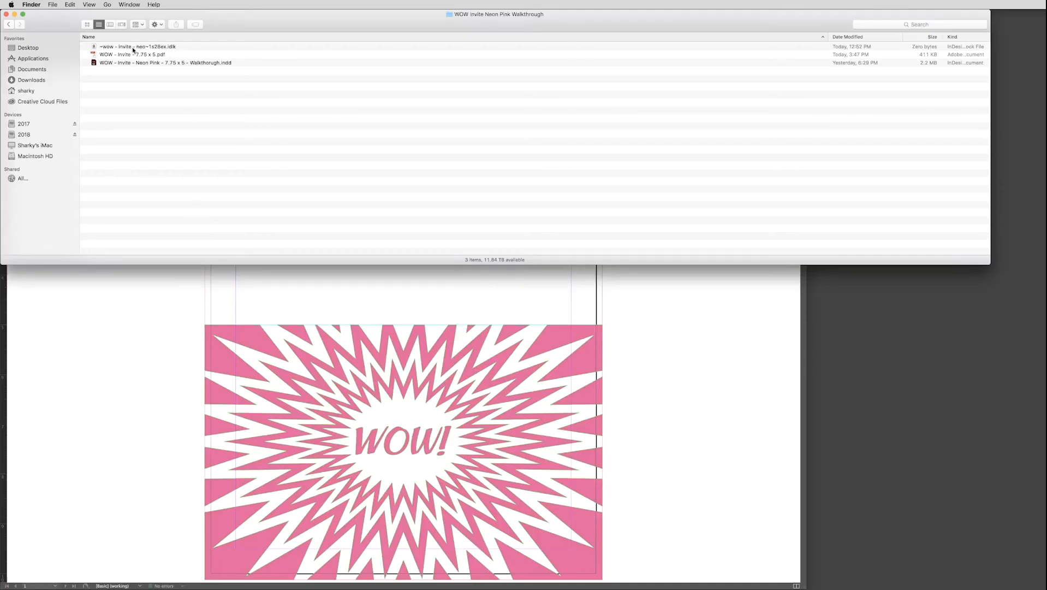
Step: Launch the exported invite PDF in Acrobat and show the Print Production toolset
double_click(131, 54)
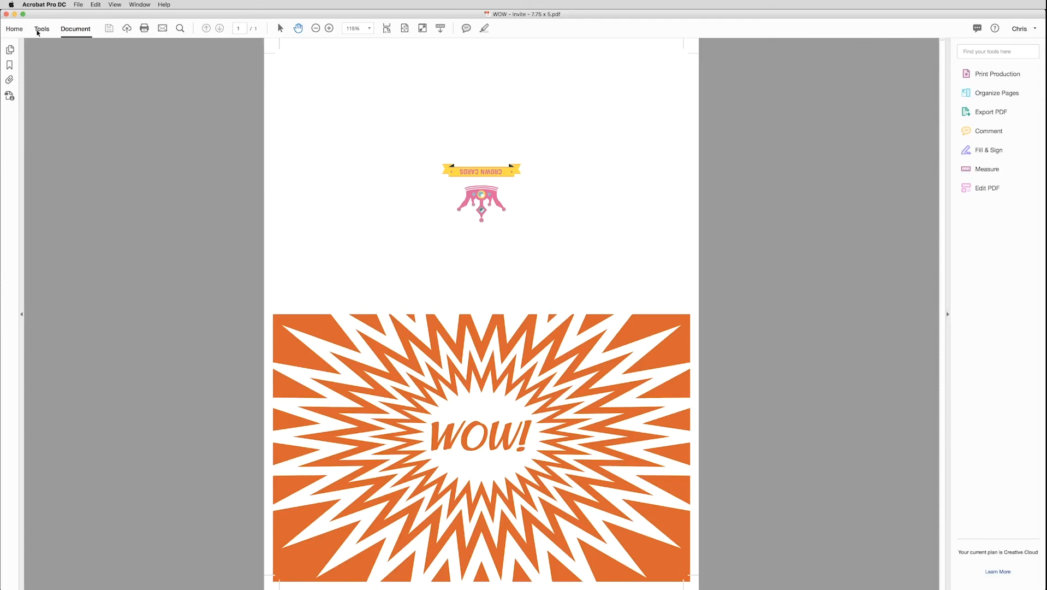
click(42, 29)
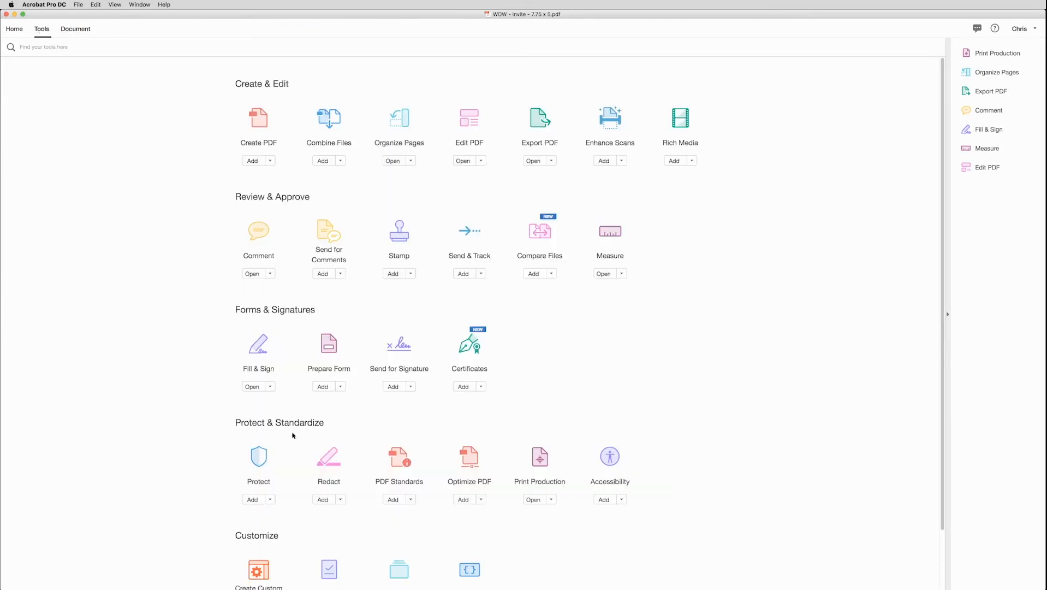
click(997, 52)
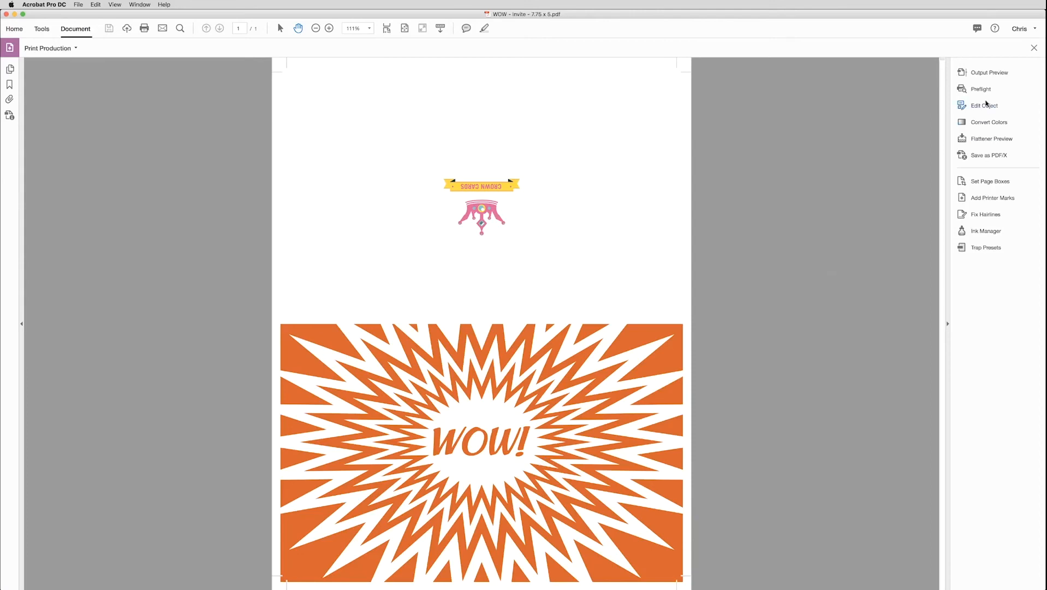
Step: In Output Preview, hide and restore the NeonP separation to reveal the yellow base underneath
click(989, 72)
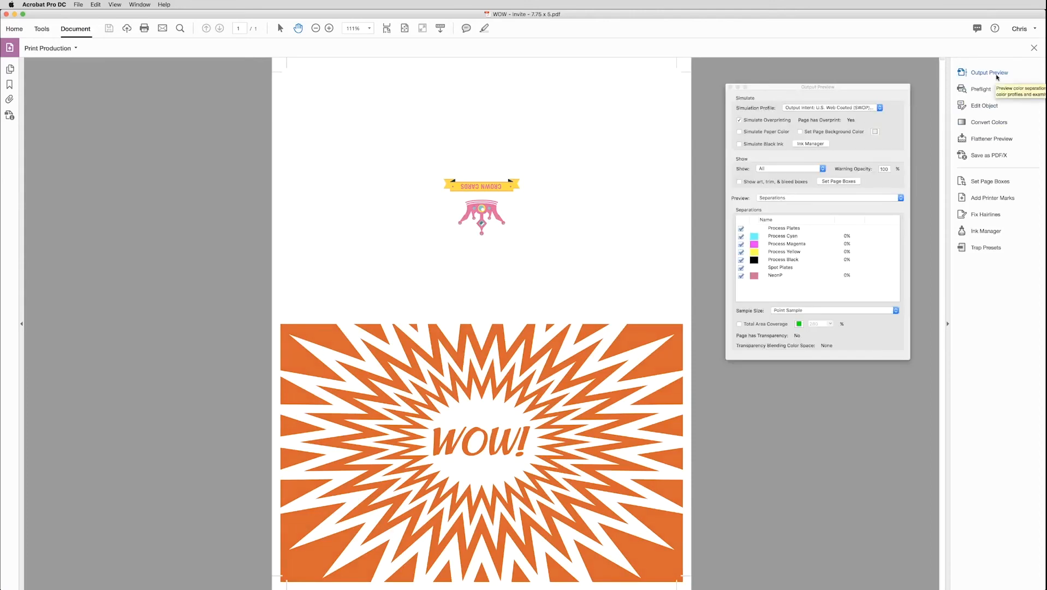
mouse_move(777, 126)
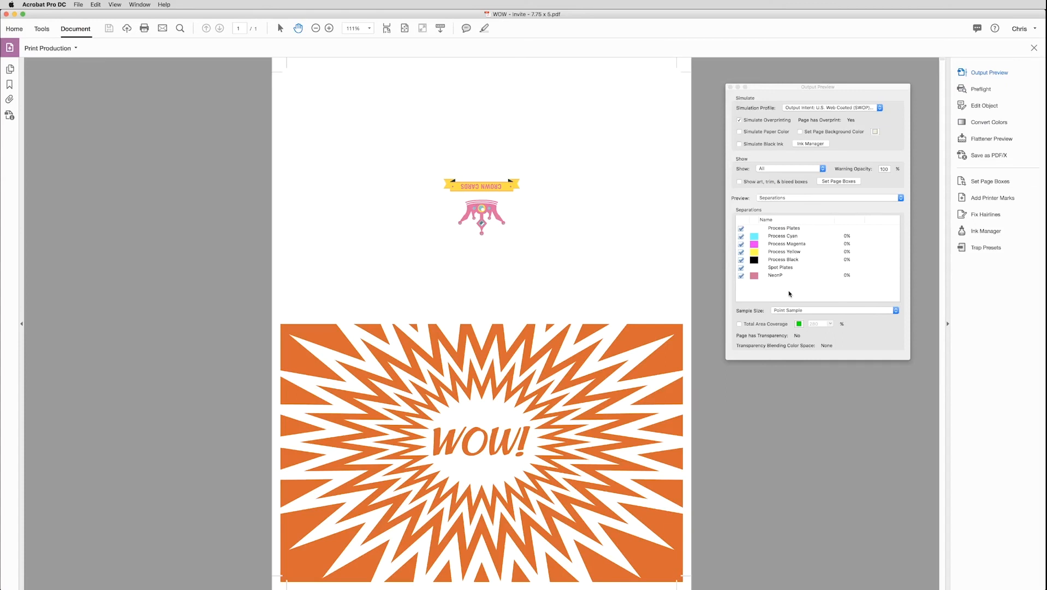
mouse_move(661, 362)
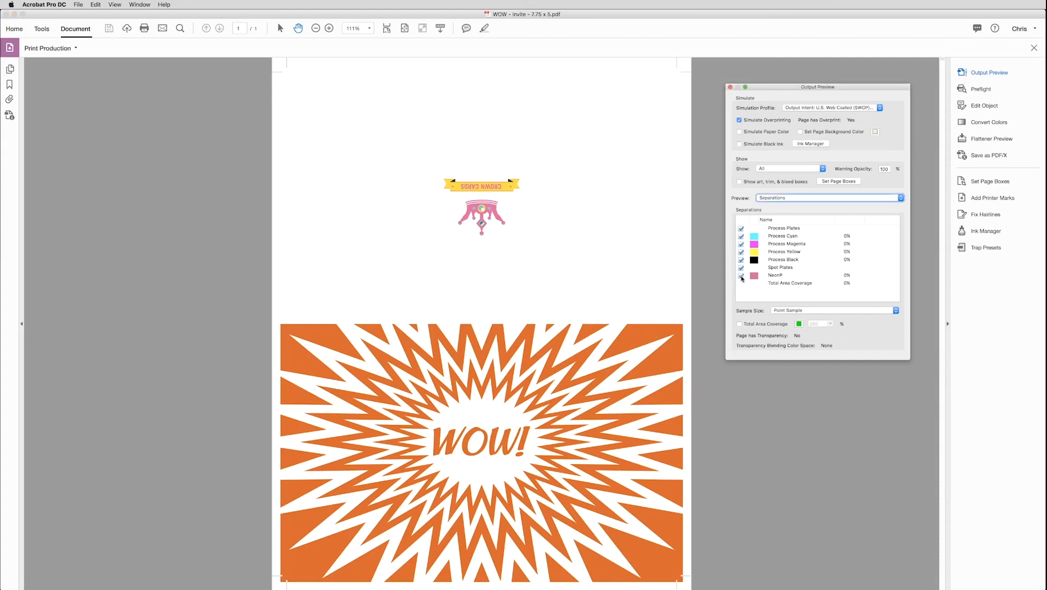
click(741, 275)
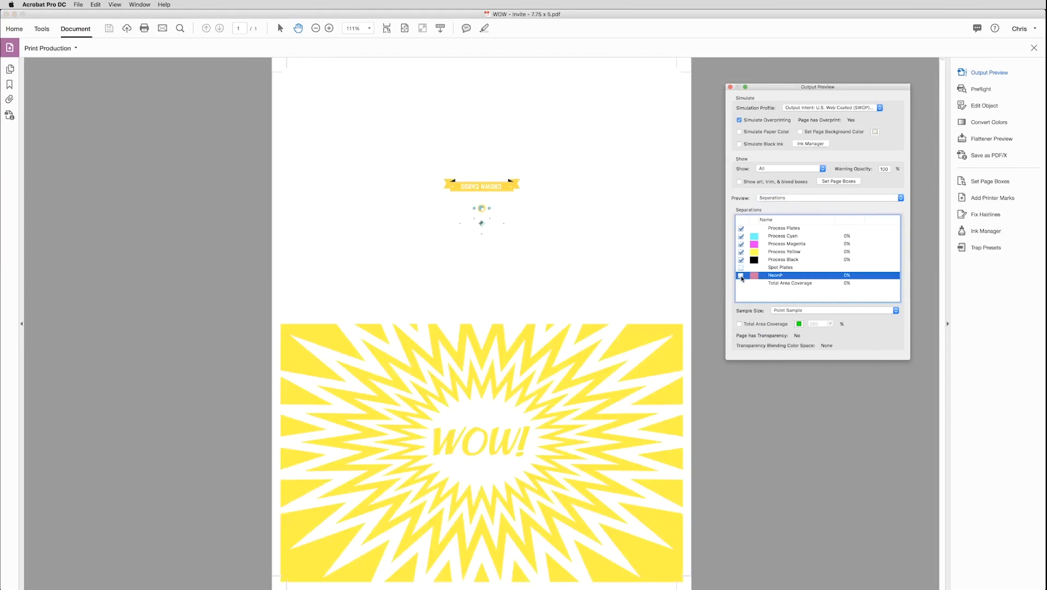
click(742, 276)
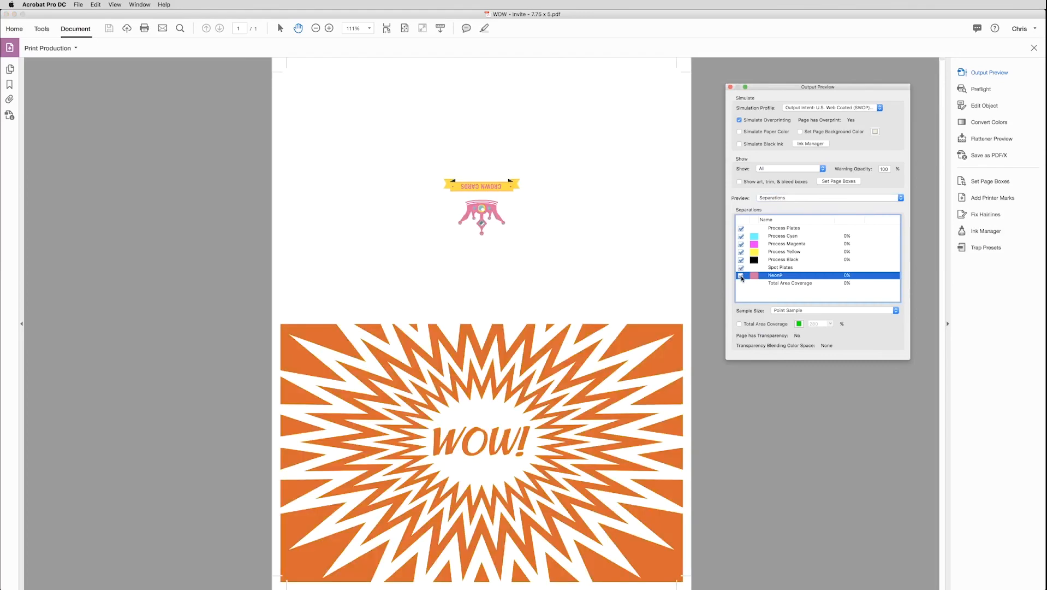
click(741, 275)
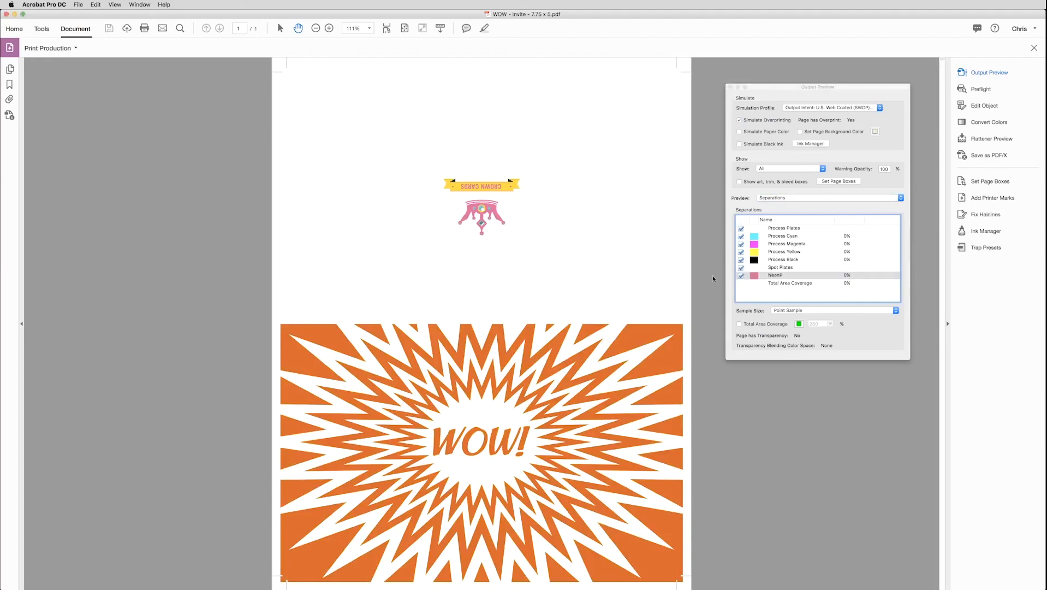